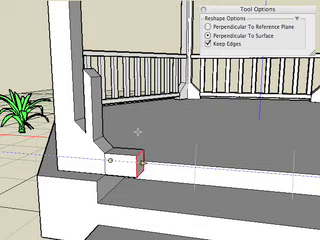
Push the column base face perpendicular to its surface with Keep Edges on
{"action": "key", "text": "shift"}
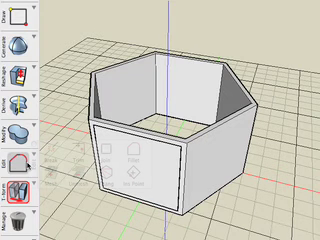
Select a Reshape tool to adjust the hexagonal shell's walls
{"action": "left_click", "coordinate": [20, 188]}
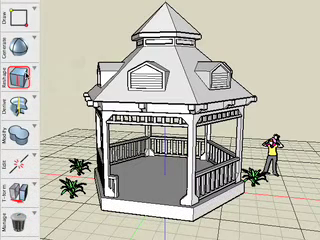
Bring up the completed gazebo model with its roof, railings and stairs
{"action": "left_click", "coordinate": [18, 74]}
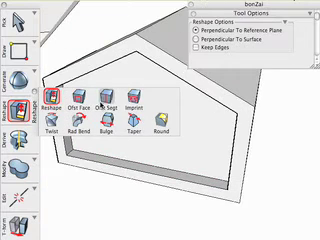
Choose Offset Segment with Insert to offset the dormer outline's bottom edge
{"action": "left_click", "coordinate": [112, 102]}
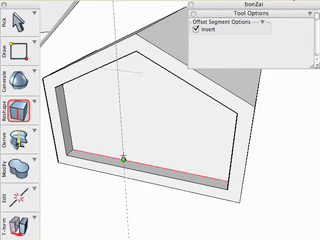